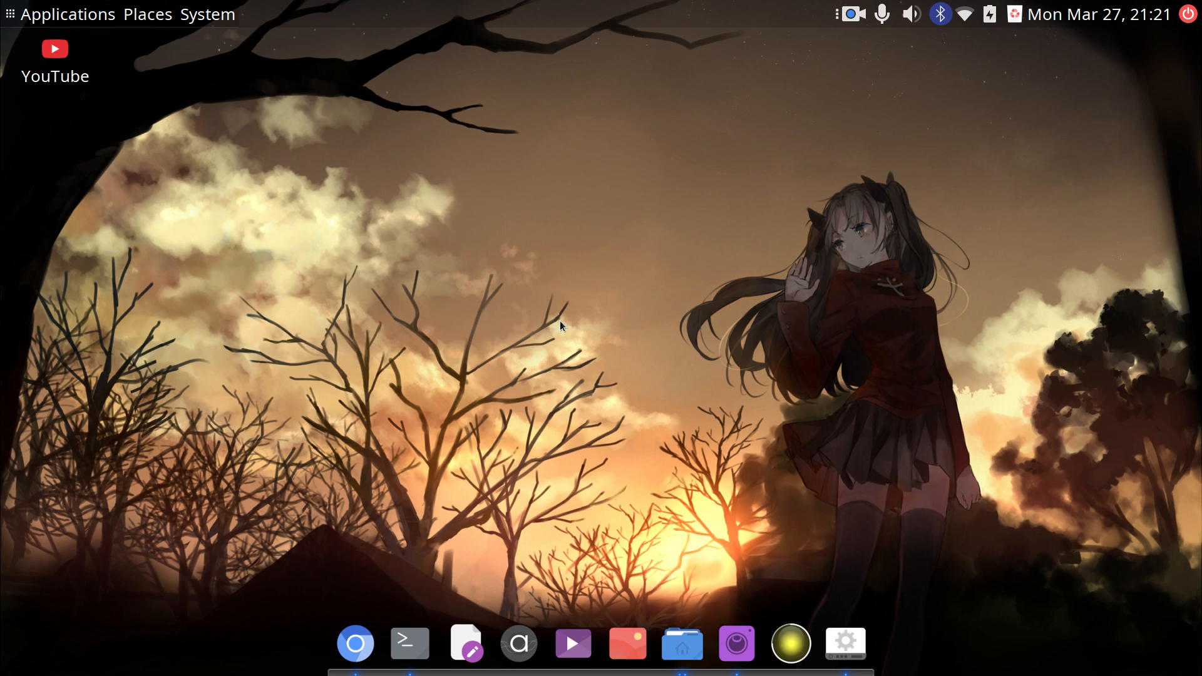
pyautogui.moveTo(496, 499)
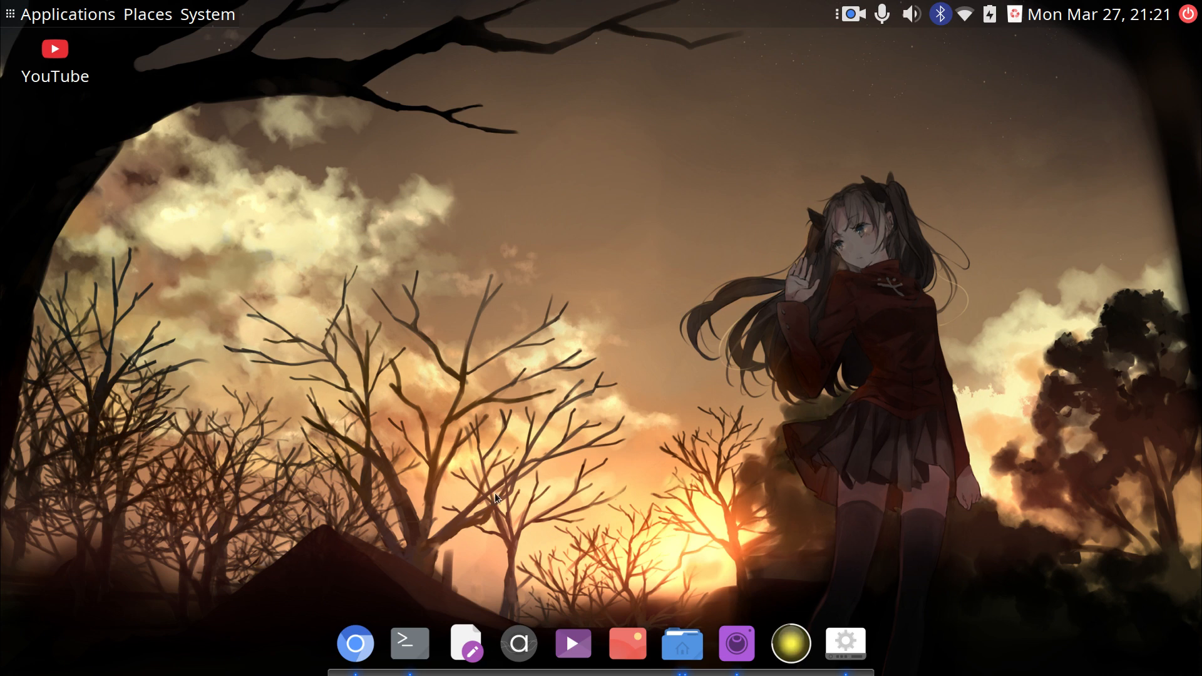
pyautogui.moveTo(355, 642)
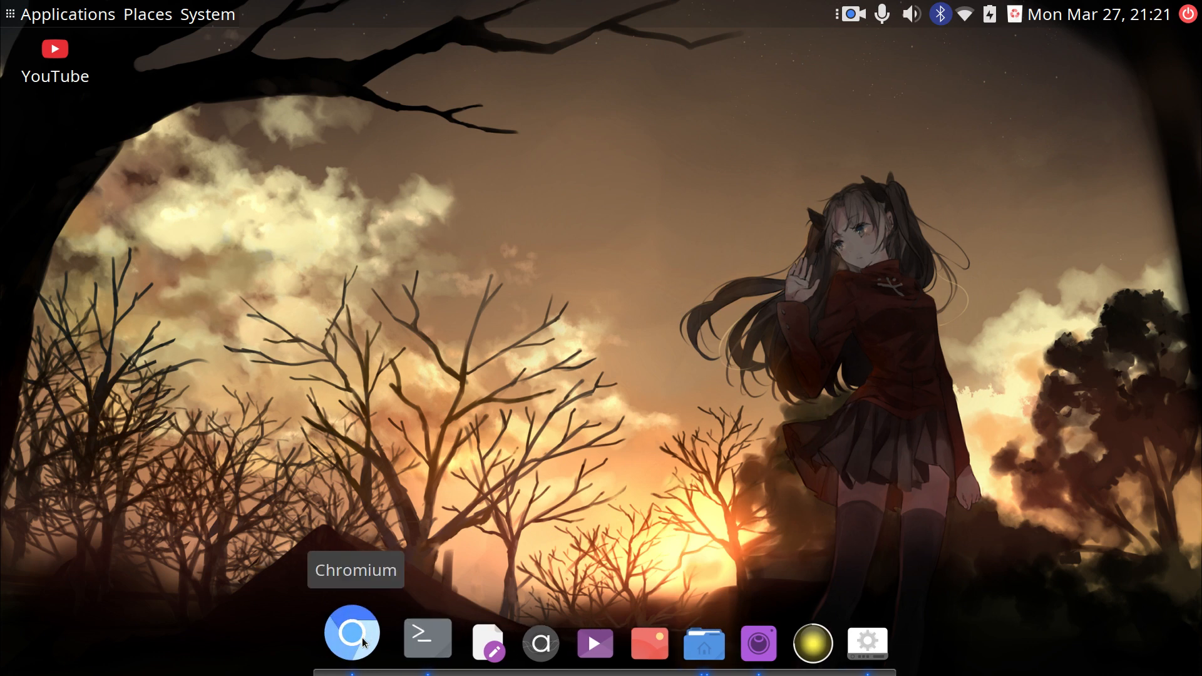
# Run sudo pacman -S mtd-utils in Downloads and decline reinstalling version 2.1.5-1.
pyautogui.click(353, 638)
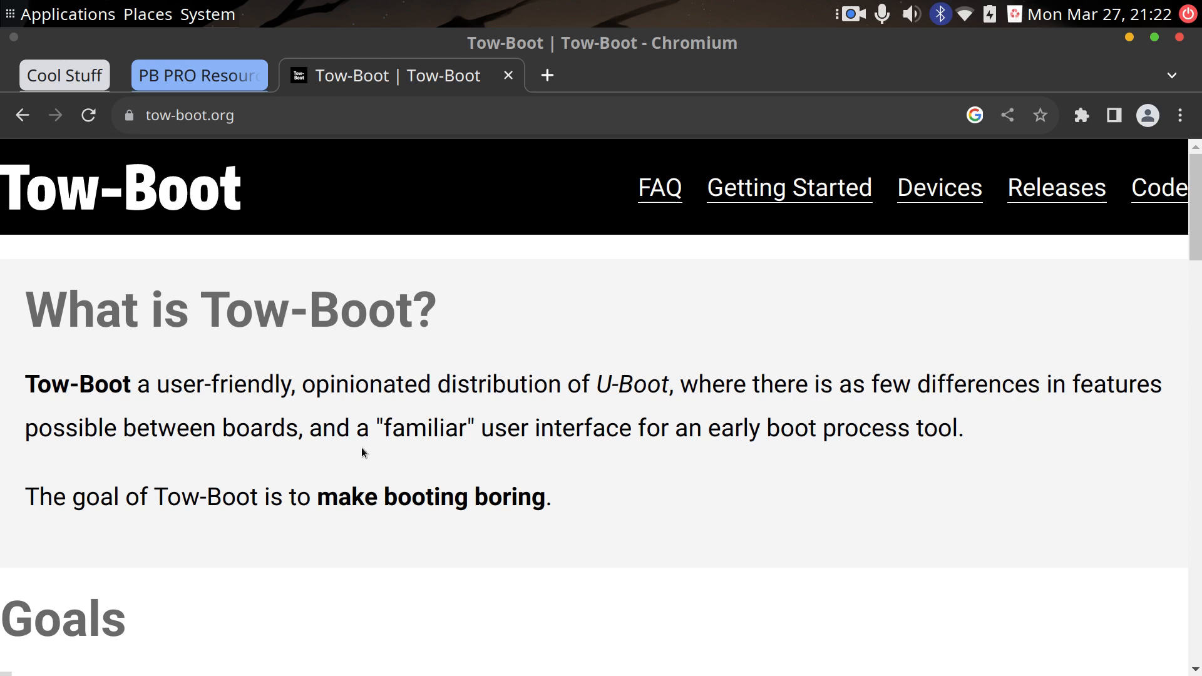
pyautogui.moveTo(914, 250)
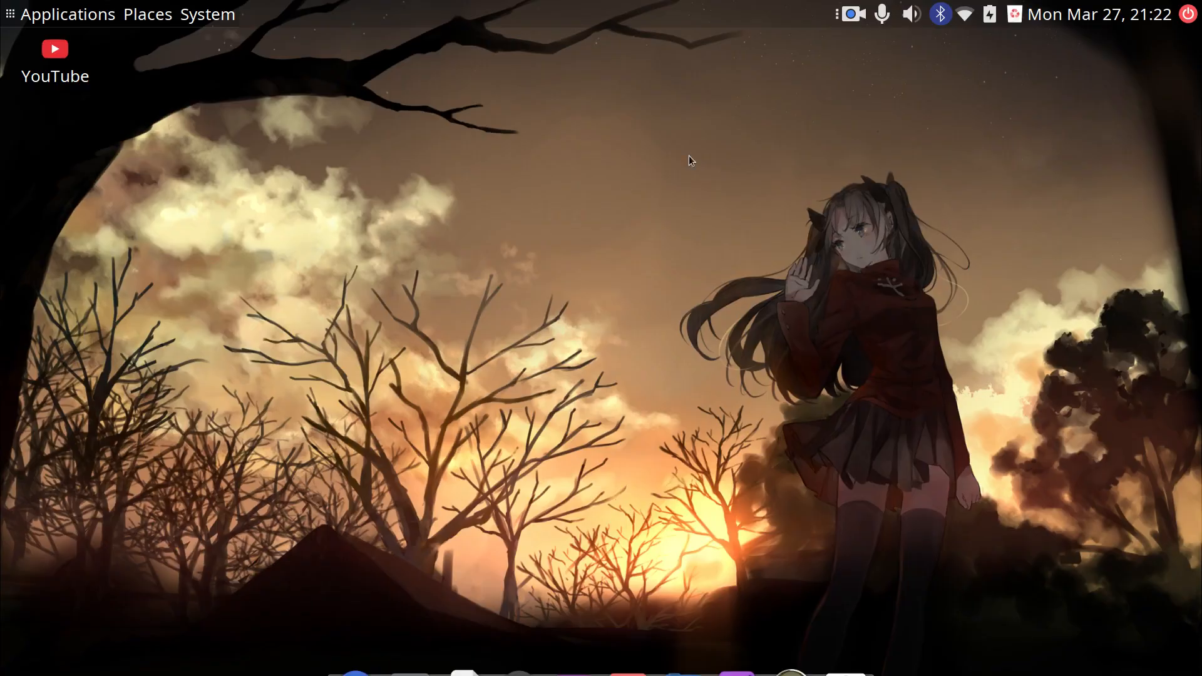
pyautogui.click(411, 634)
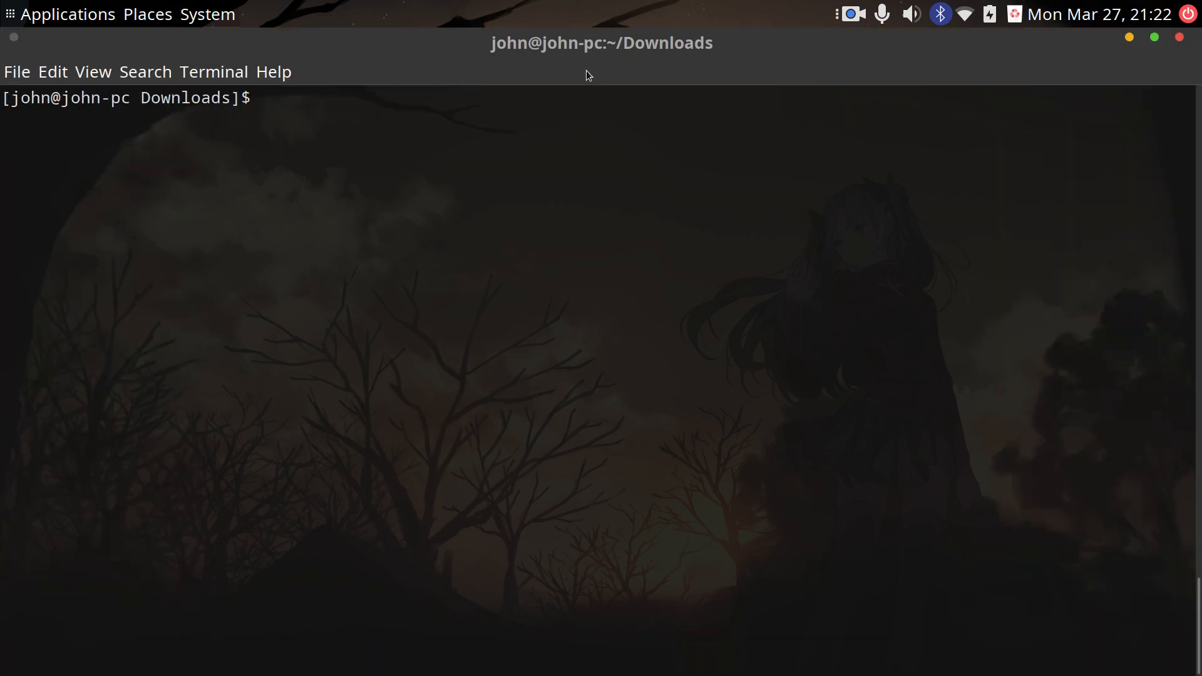
pyautogui.write('#sudo pacman -S mtd-utils')
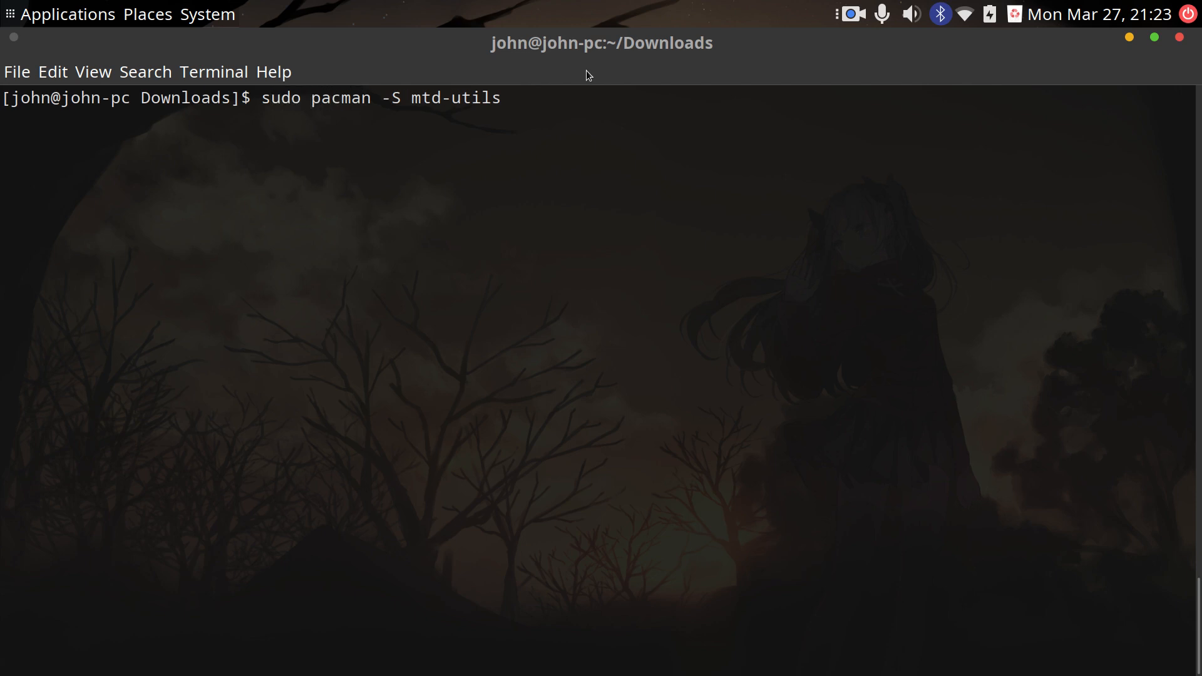
pyautogui.press('Return')
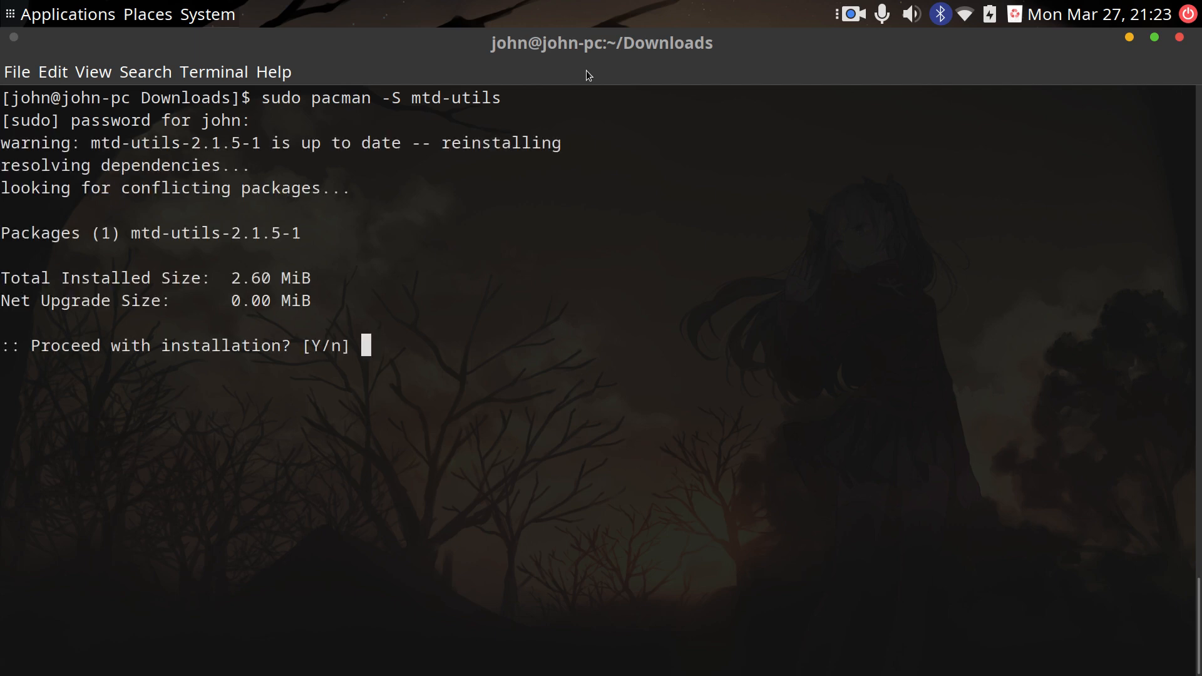
pyautogui.write('n')
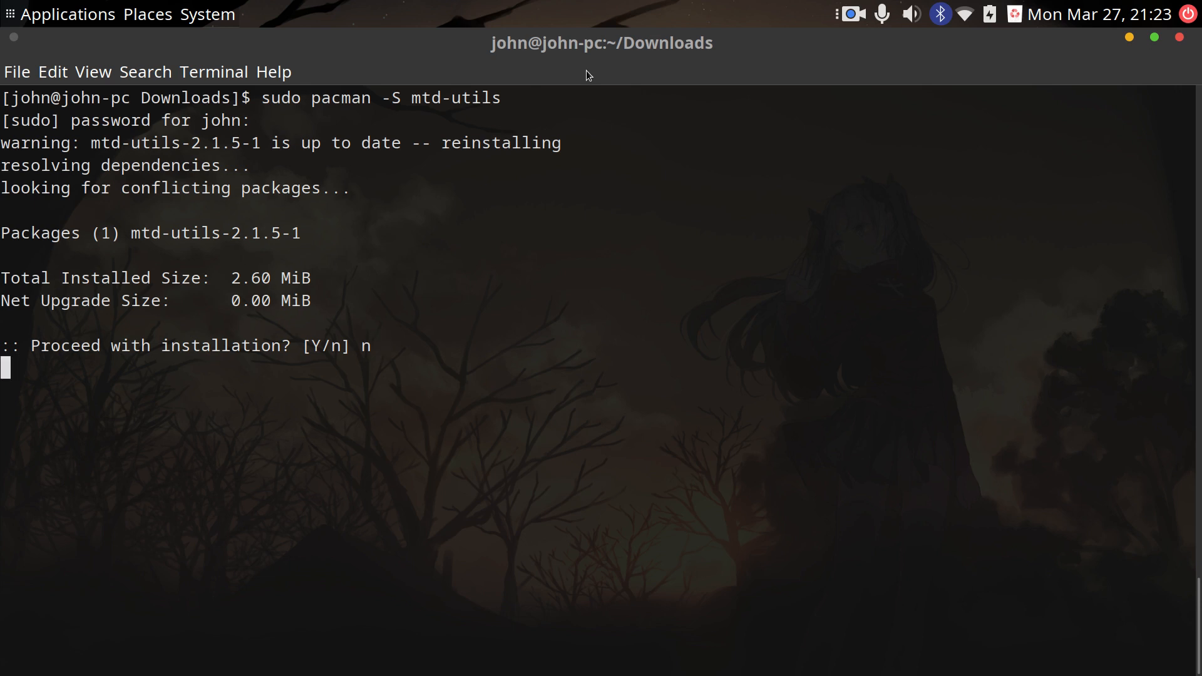
# Download pine64-pinebookPro-2021.10-005.tar.xz from the Tow-Boot GitHub release with wget.
pyautogui.write('ls')
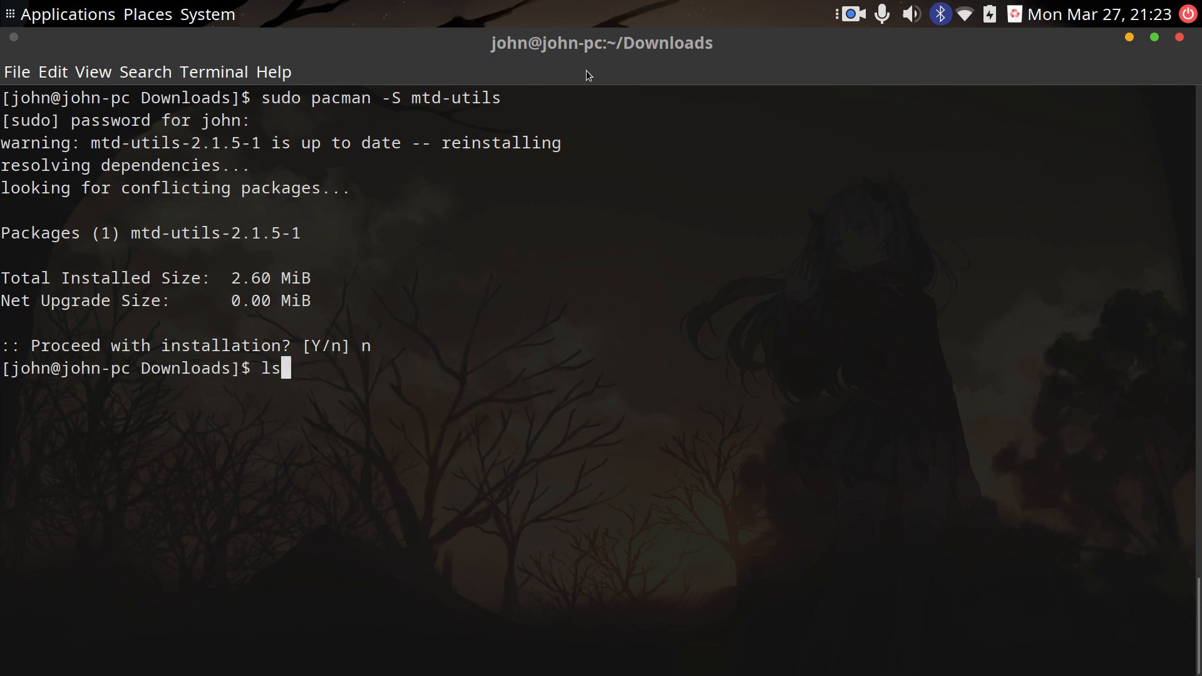
pyautogui.write('#wget https://github.com/Tow-Boot/Tow-Boot/releases/download/release-2021.10-005/pine64-pinebookPro-2021.10-005.tar.xz')
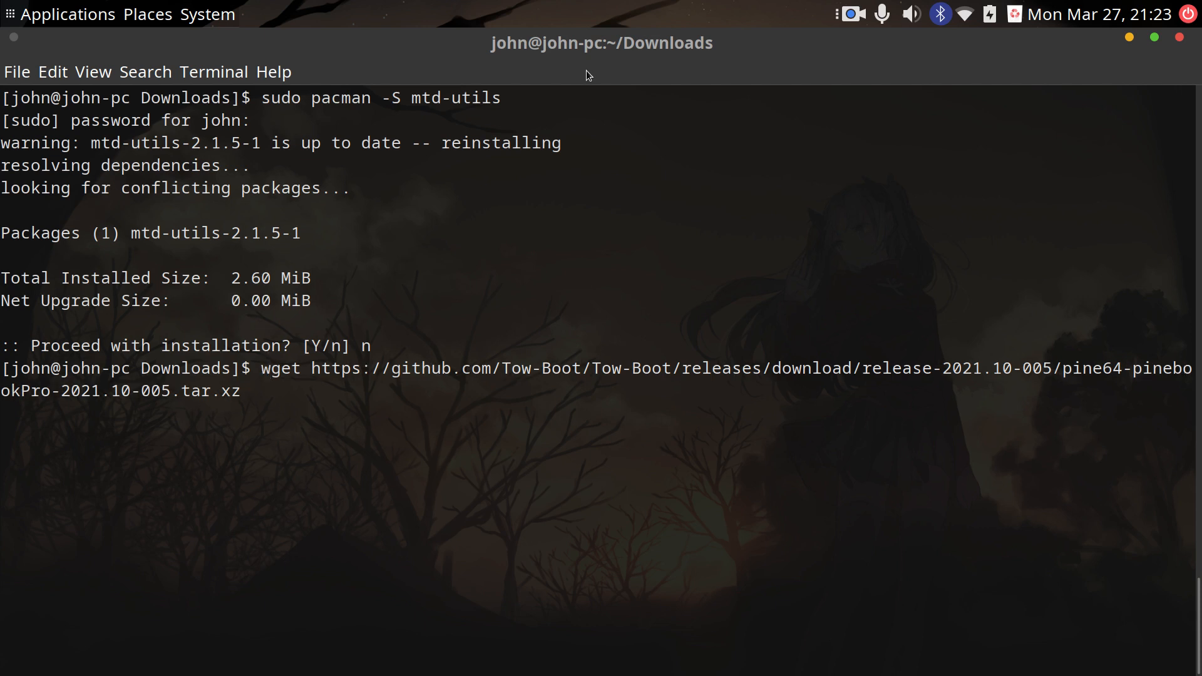
pyautogui.press('Return')
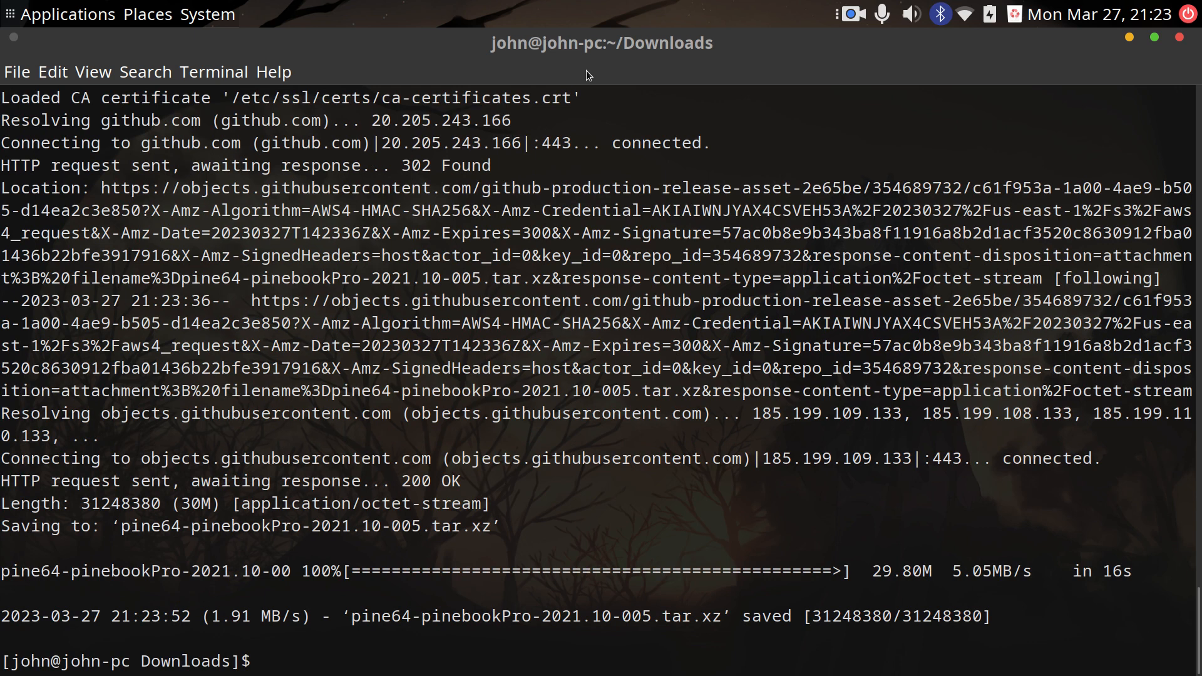
# Extract pine64-pinebookPro-2021.10-005.tar.xz with tar xf.
pyautogui.write('#wget https://github.com/Tow-Boot/Tow-Boot/releases/download/release-2021.10-005/pine64-pinebookPro-2021.10-005.tar.xz')
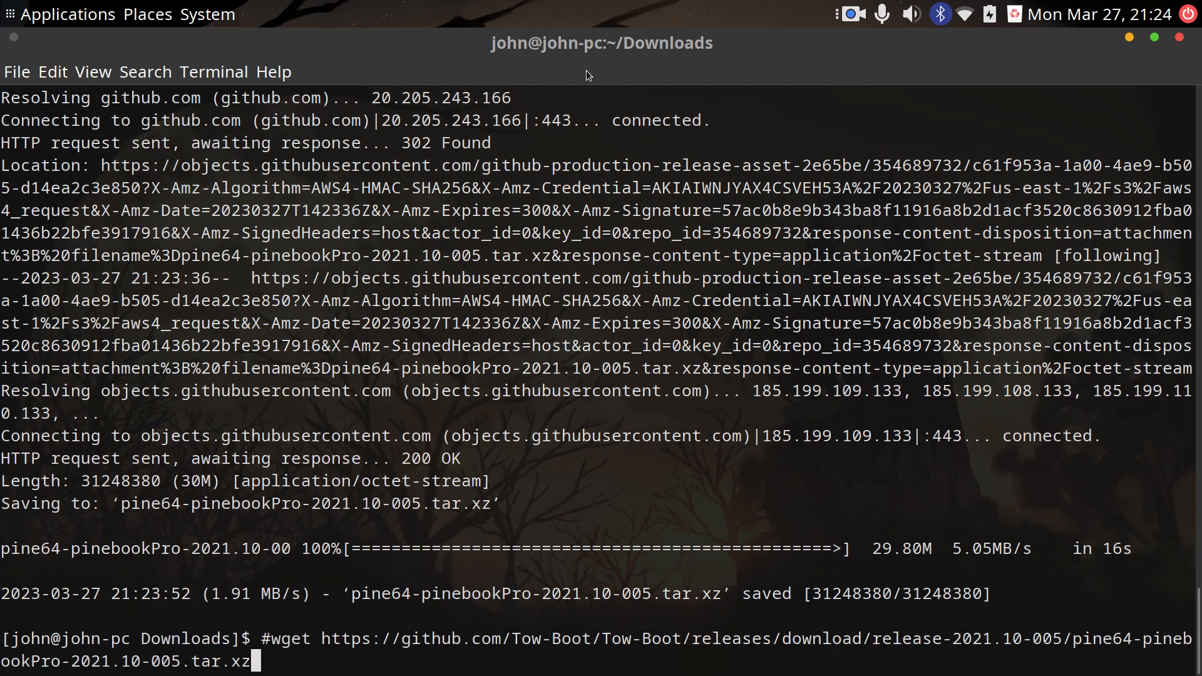
pyautogui.write('#tar xf pine64-pinebookPro-2021.10-005.tar.xz')
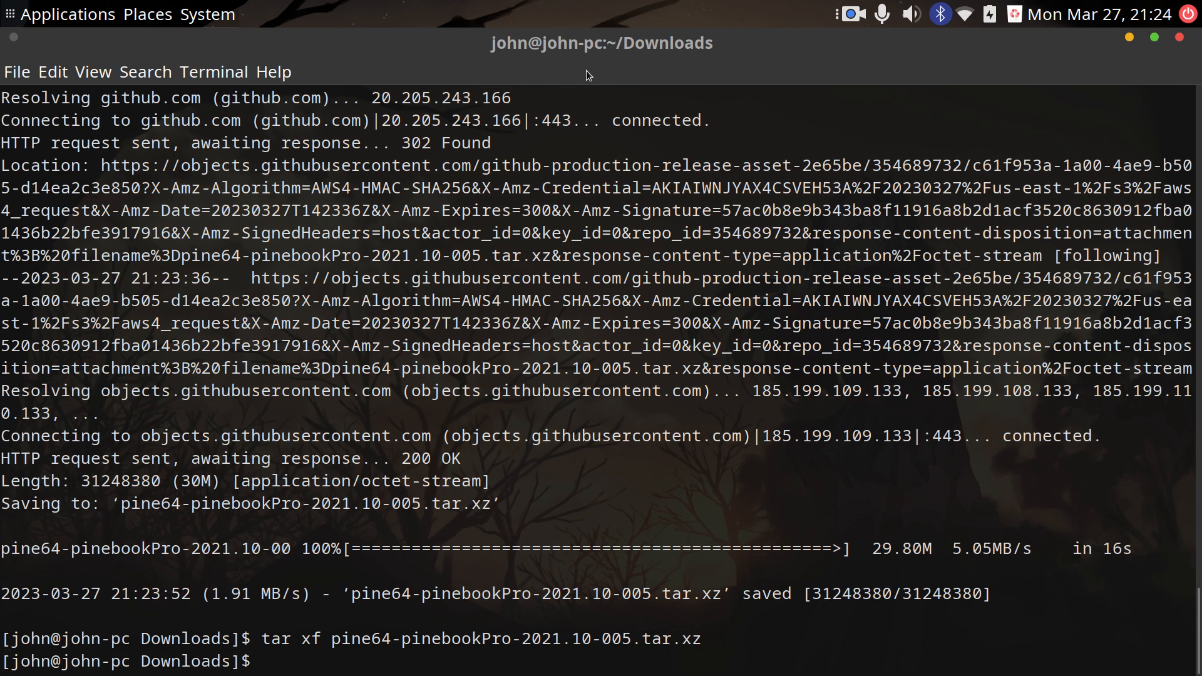
pyautogui.write('#tar xf pine64-pinebookPro-2021.10-005.tar.xz')
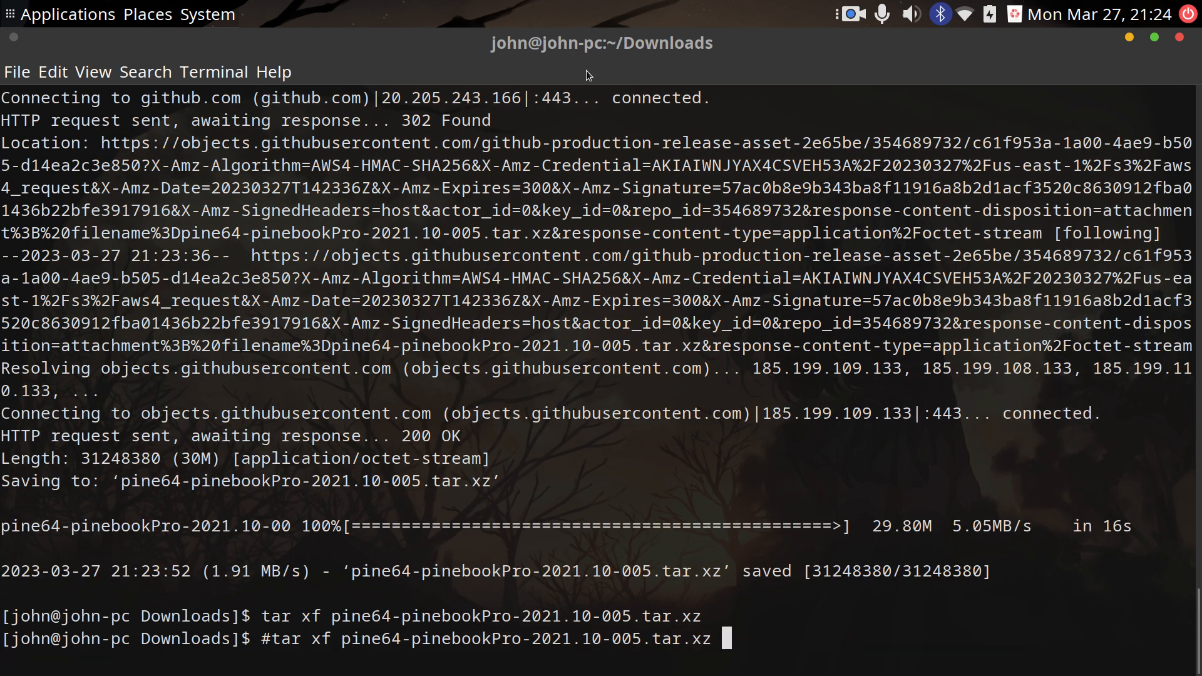
# Move into pine64-pinebookPro-2021.10-005/binaries and prepare sudo pacman -S mtd-utils.
pyautogui.write('#cd pine64-pinebookPro-2021.10-005/binaries')
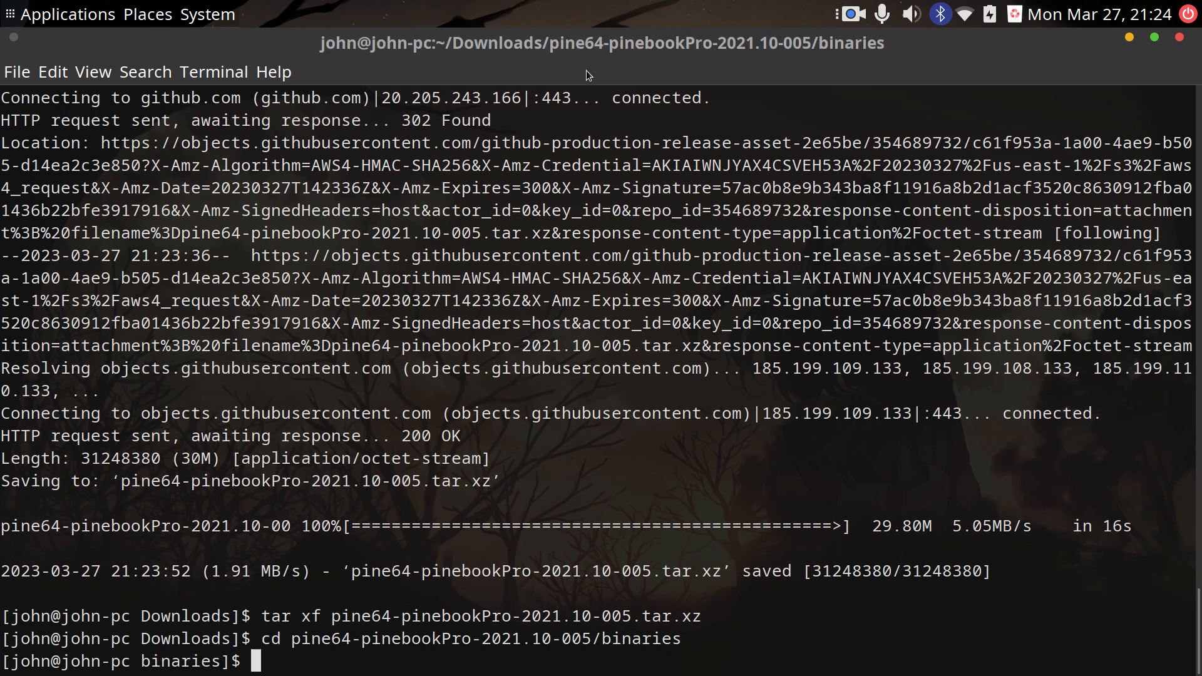
pyautogui.write('sudo pacman -S mtd-utils')
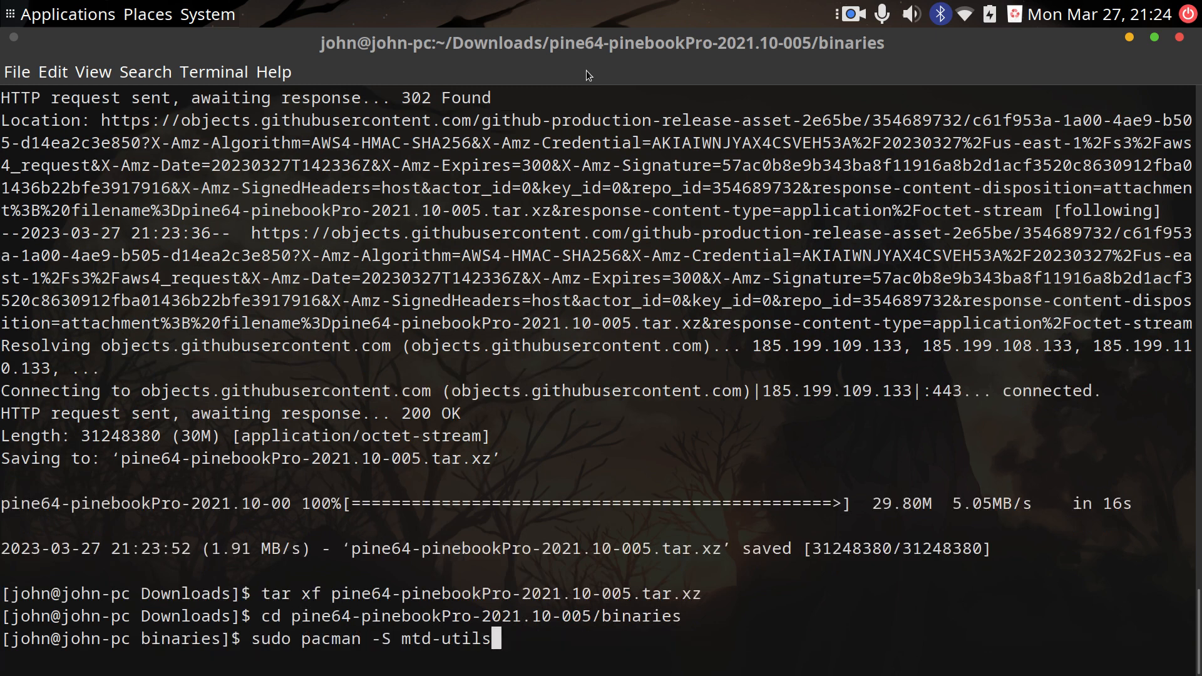